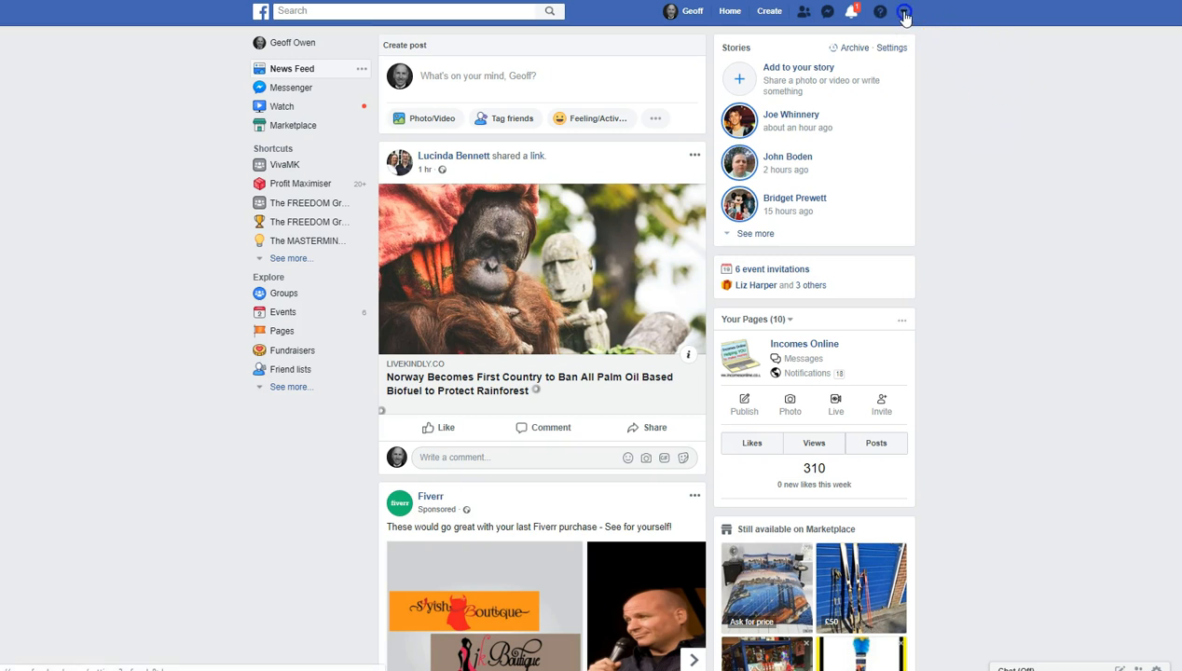
Open the Geoff & Di's Online Bargains Store Page from the account menu's Your Pages list.
{"action": "left_click", "coordinate": [902, 12]}
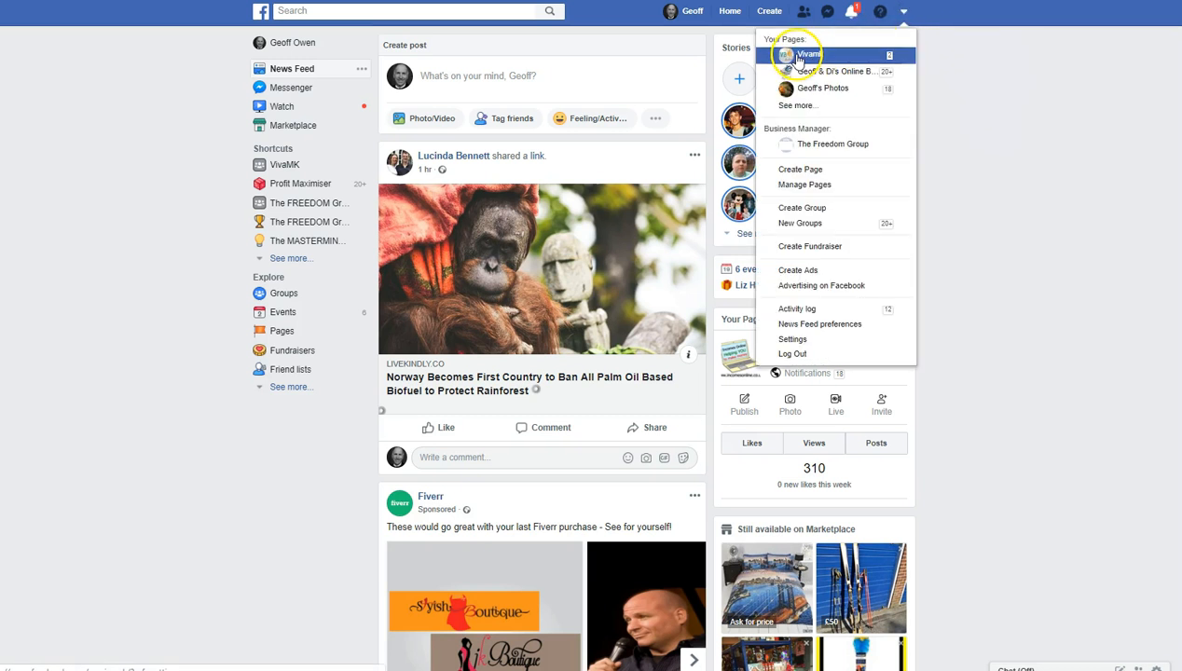
{"action": "mouse_move", "coordinate": [806, 104]}
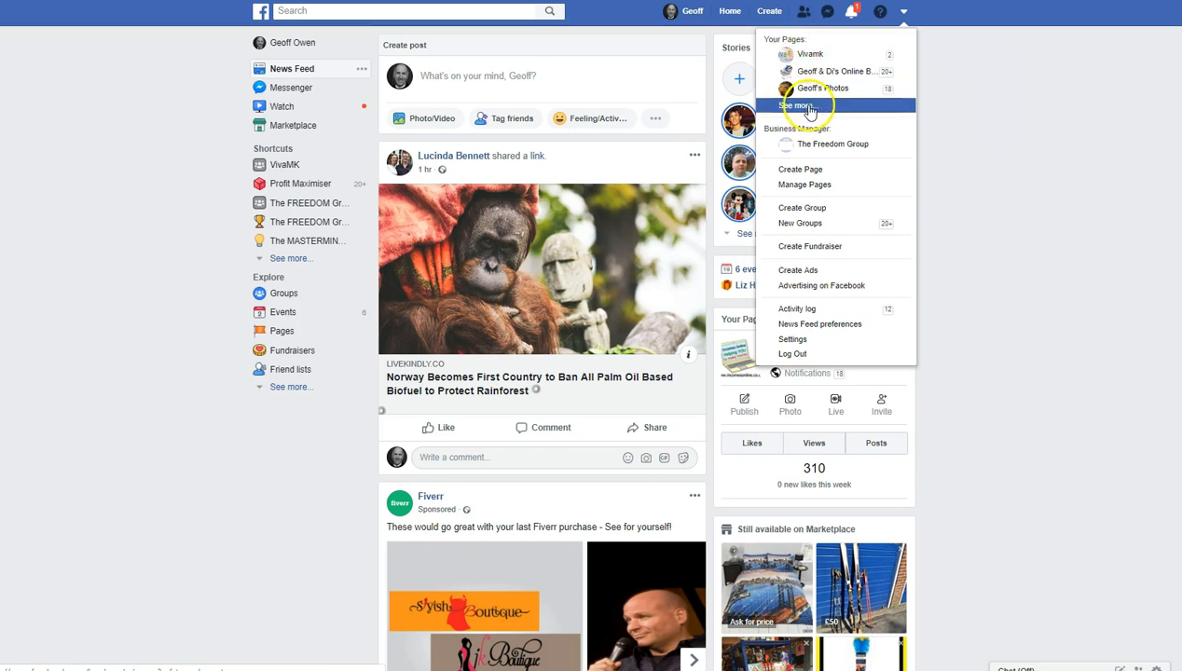
{"action": "mouse_move", "coordinate": [801, 107]}
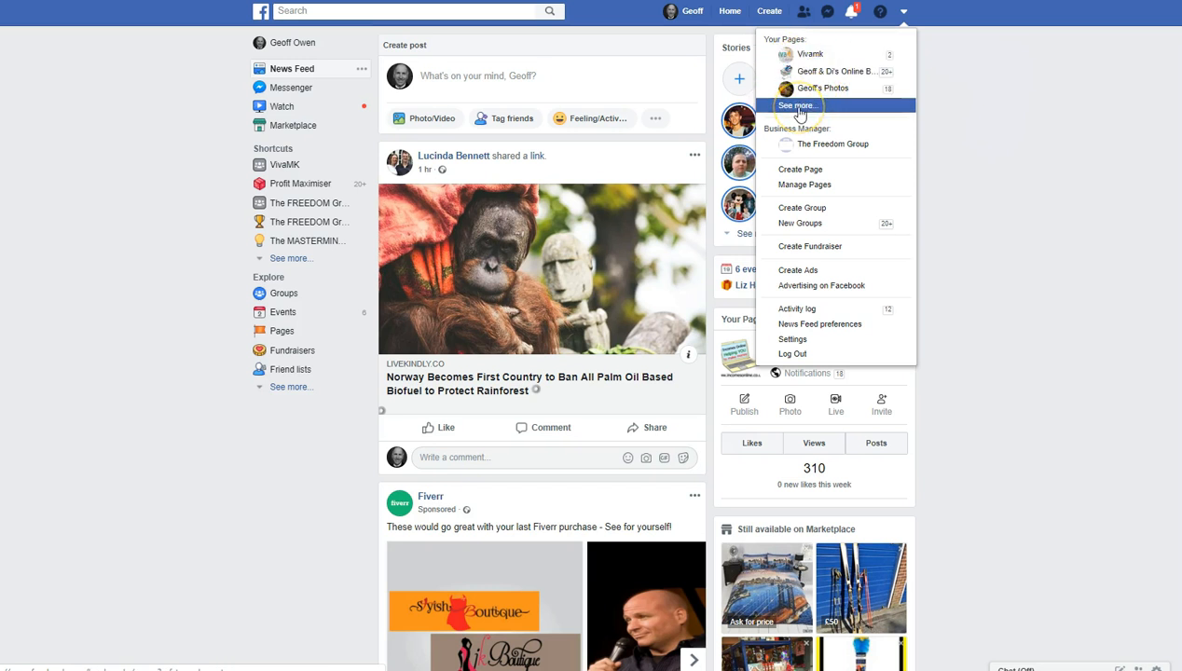
{"action": "mouse_move", "coordinate": [835, 72]}
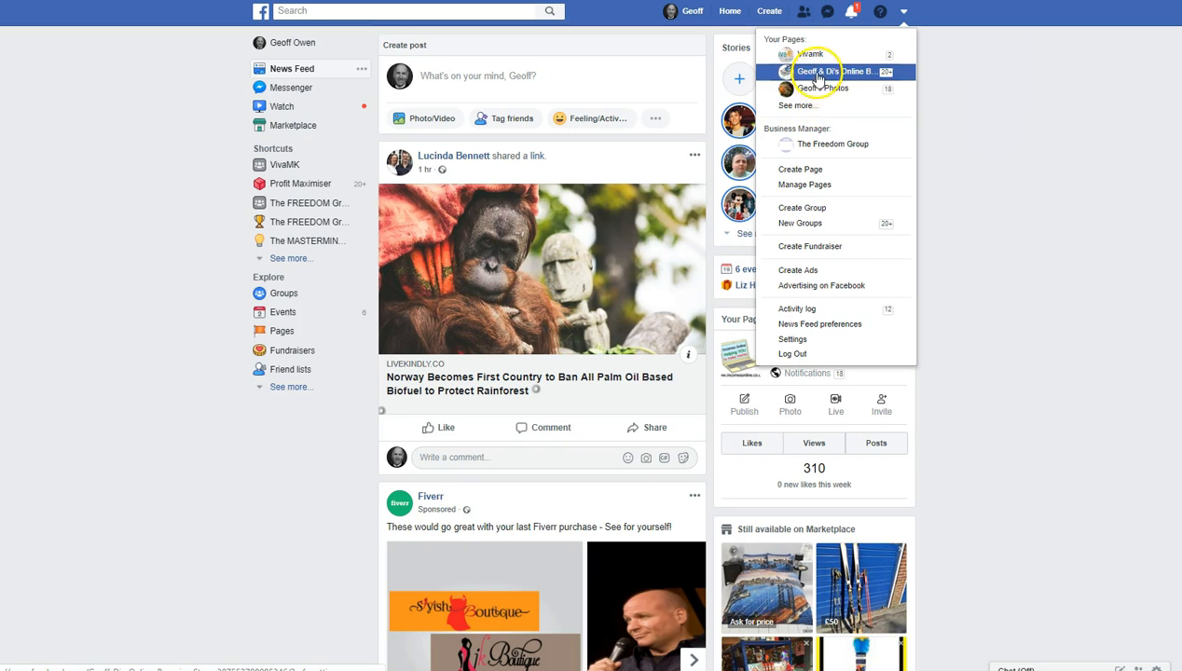
{"action": "left_click", "coordinate": [835, 71]}
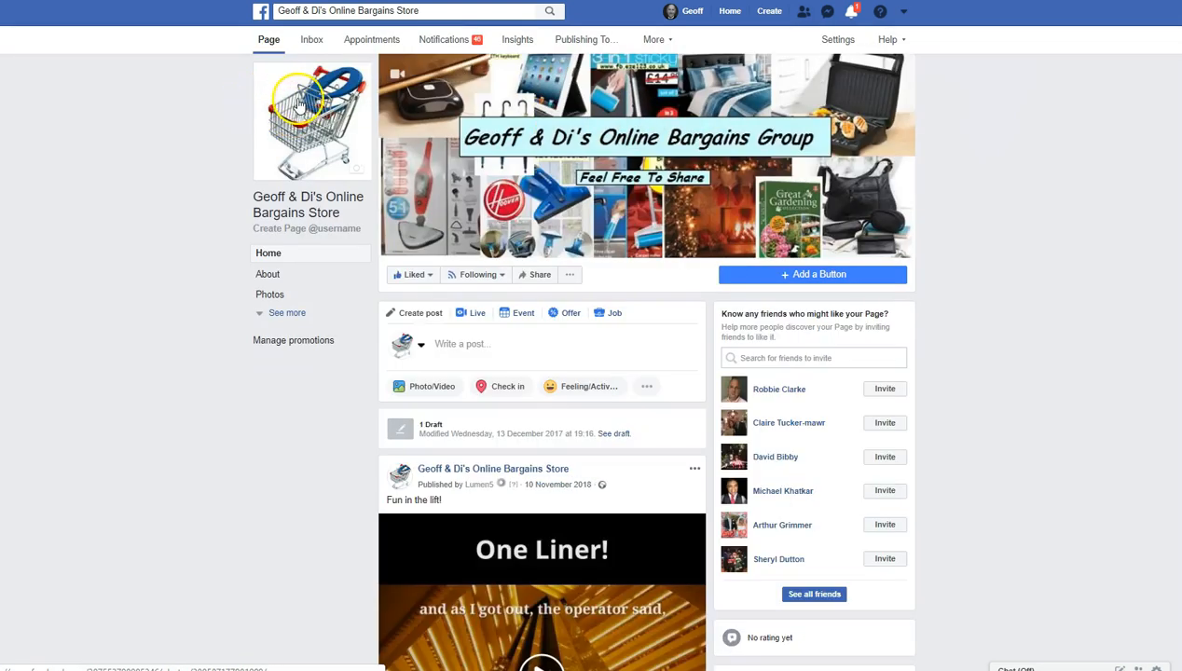
{"action": "mouse_move", "coordinate": [308, 205]}
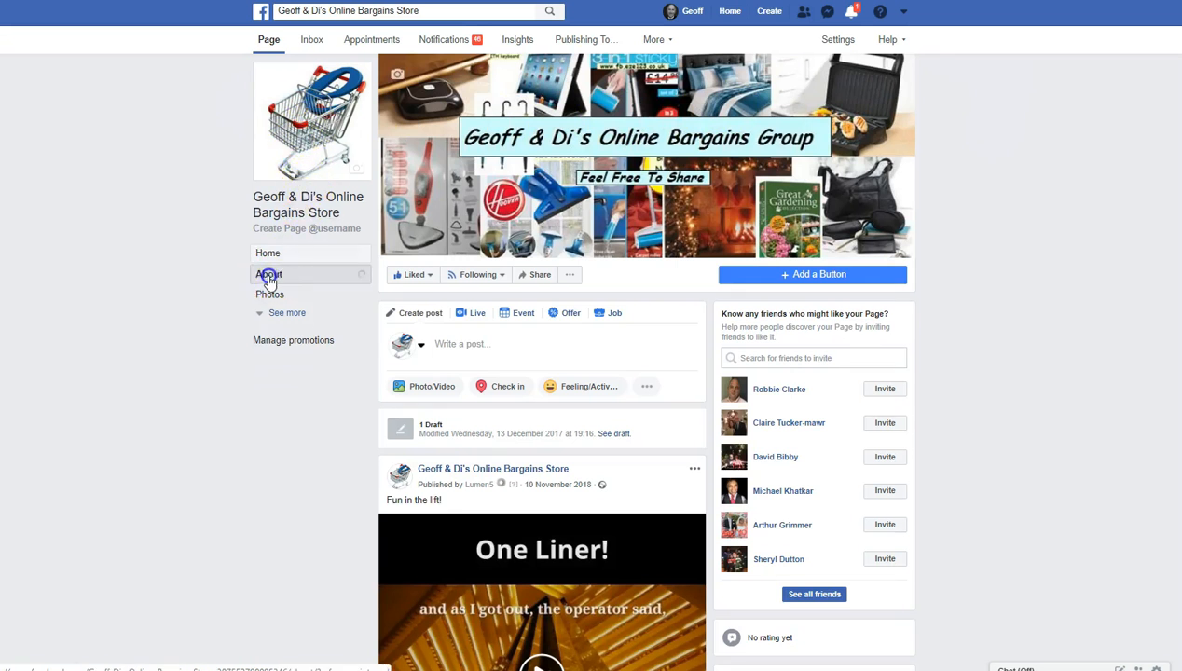
Show the store Page's About section and scroll to its General details.
{"action": "left_click", "coordinate": [269, 273]}
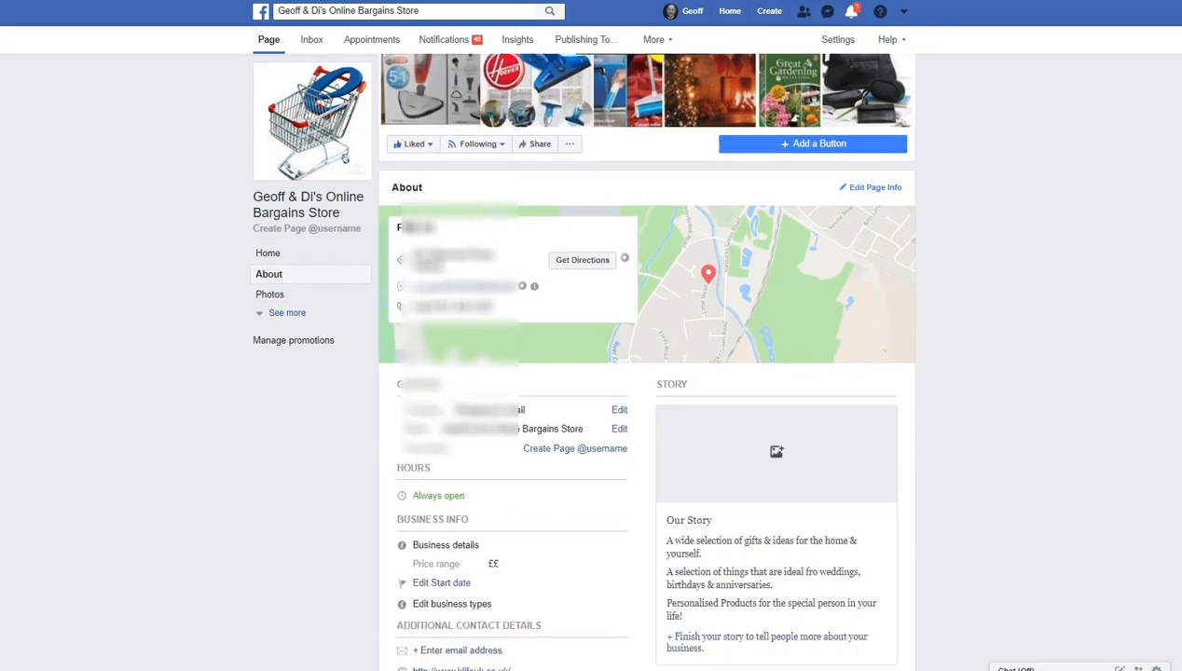
{"action": "scroll", "scroll_direction": "down", "scroll_amount": 3}
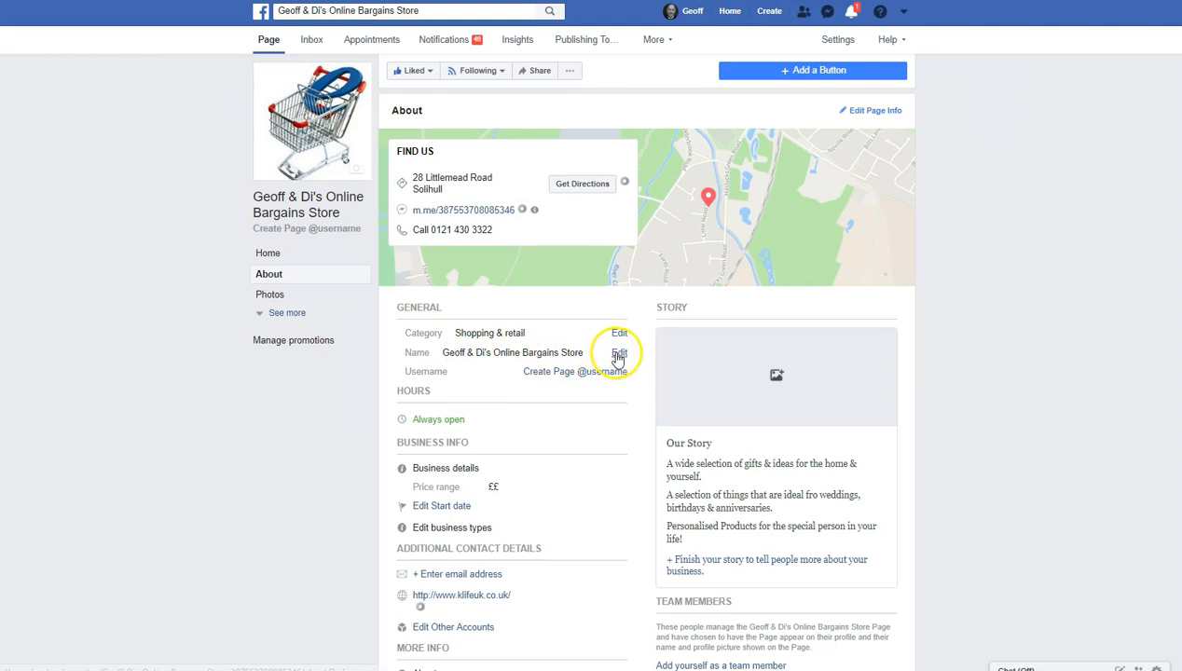
Edit the Page name, removing 'Store' to leave 'Geoff & Di's Online Bargains', and continue.
{"action": "left_click", "coordinate": [620, 352]}
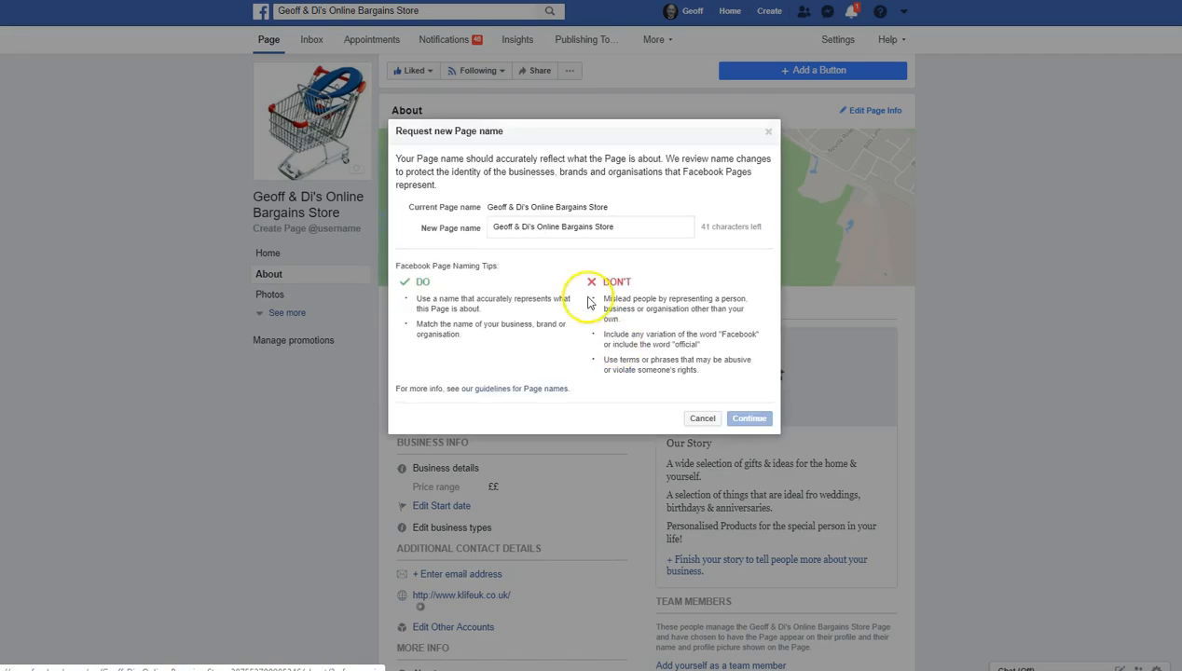
{"action": "mouse_move", "coordinate": [478, 240]}
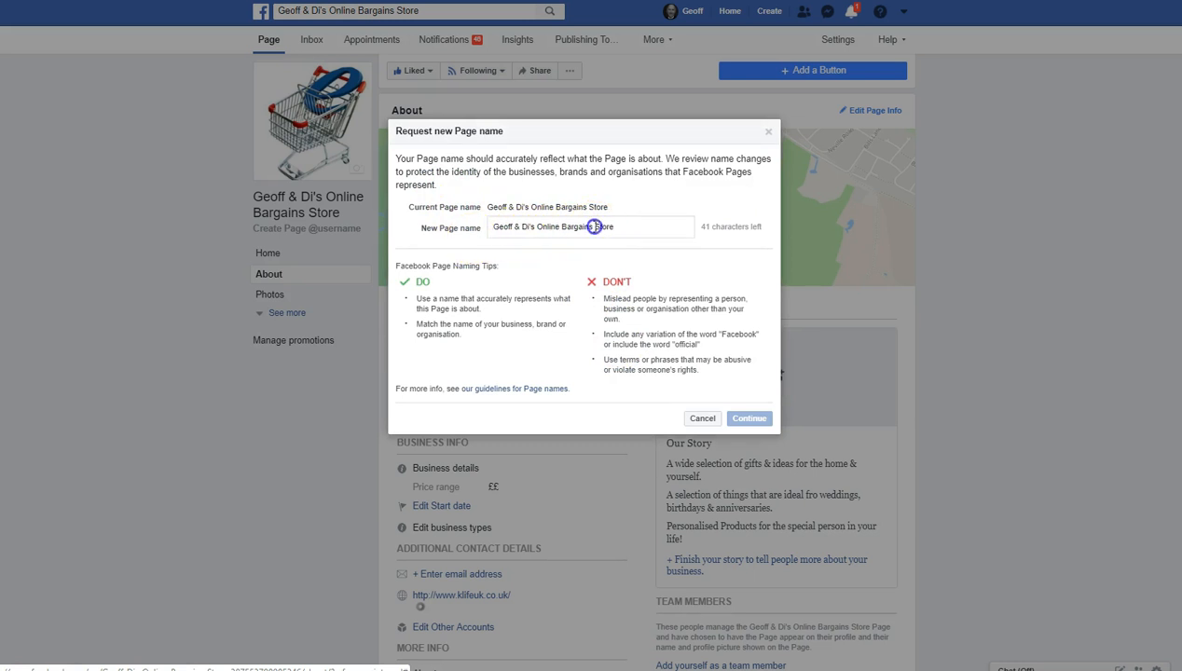
{"action": "double_click", "coordinate": [600, 226]}
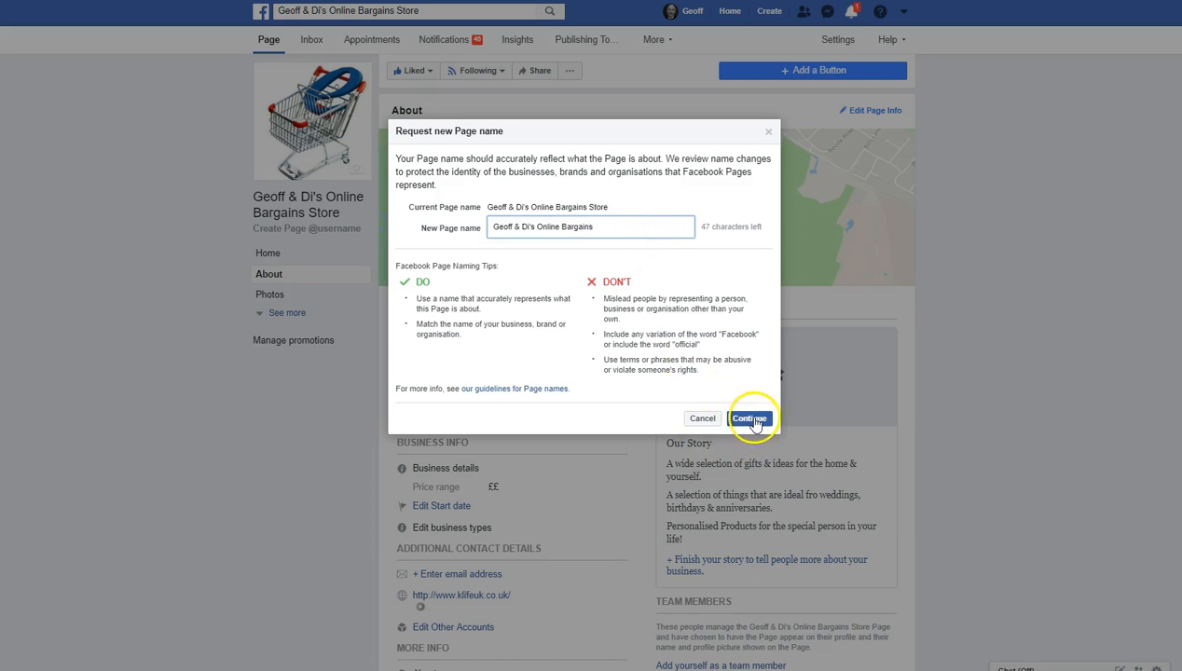
{"action": "left_click", "coordinate": [749, 418]}
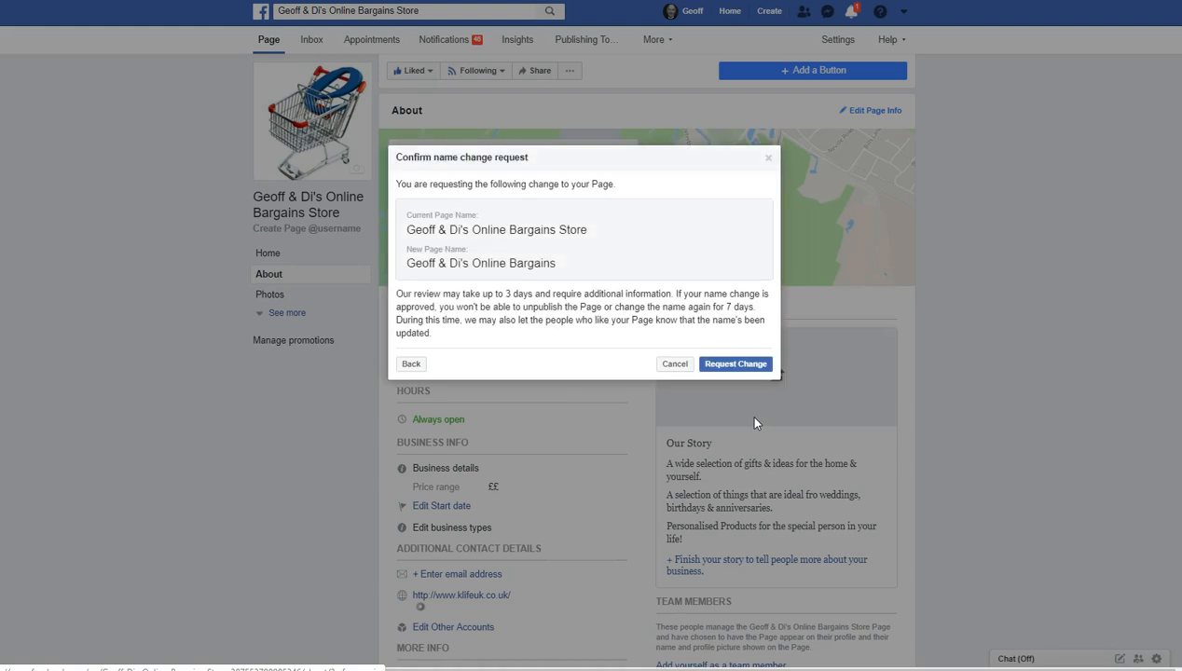
{"action": "mouse_move", "coordinate": [513, 288]}
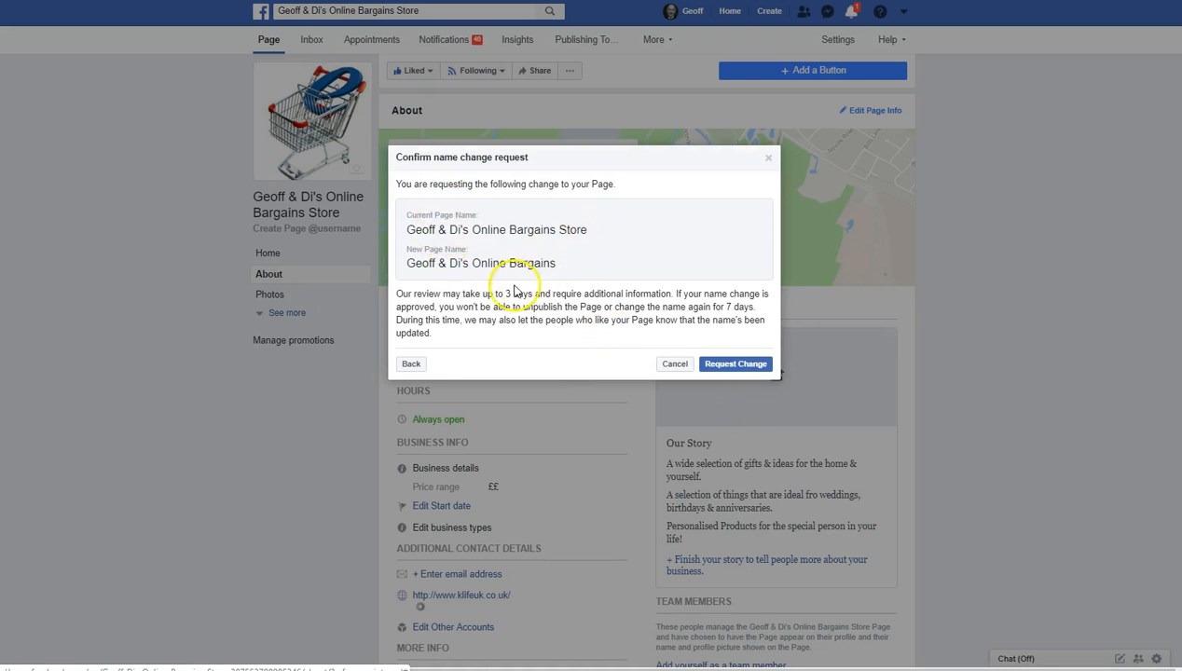
{"action": "mouse_move", "coordinate": [555, 259]}
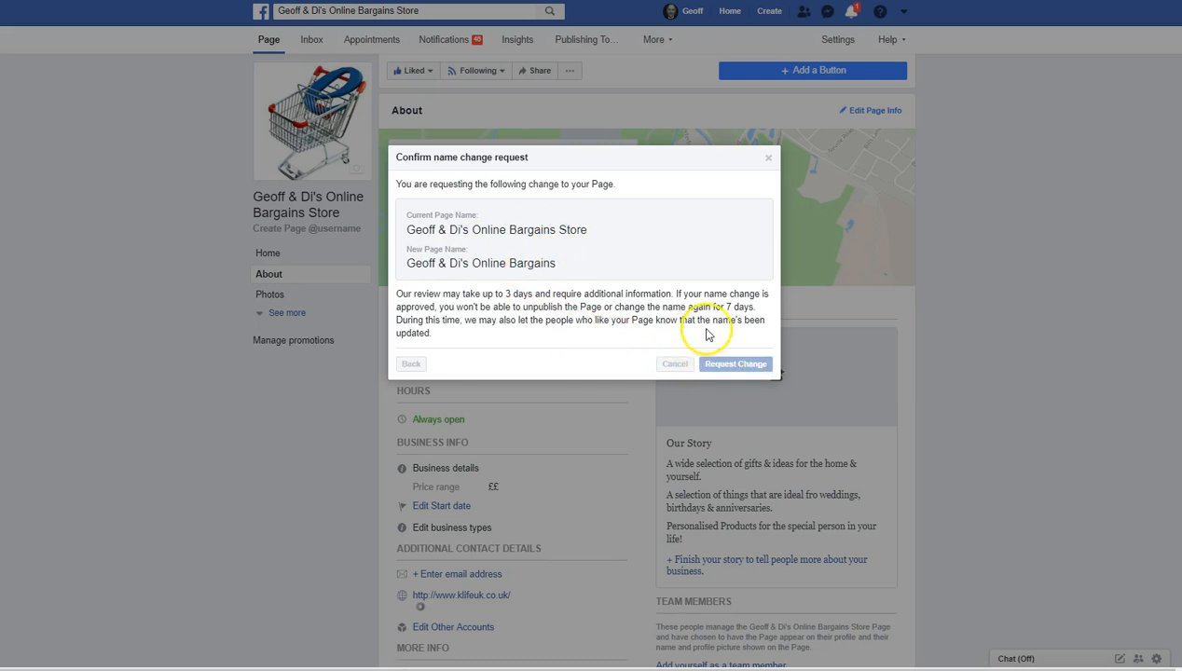
Request the rename to 'Geoff & Di's Online Bargains' and acknowledge the under-review notice.
{"action": "left_click", "coordinate": [735, 363]}
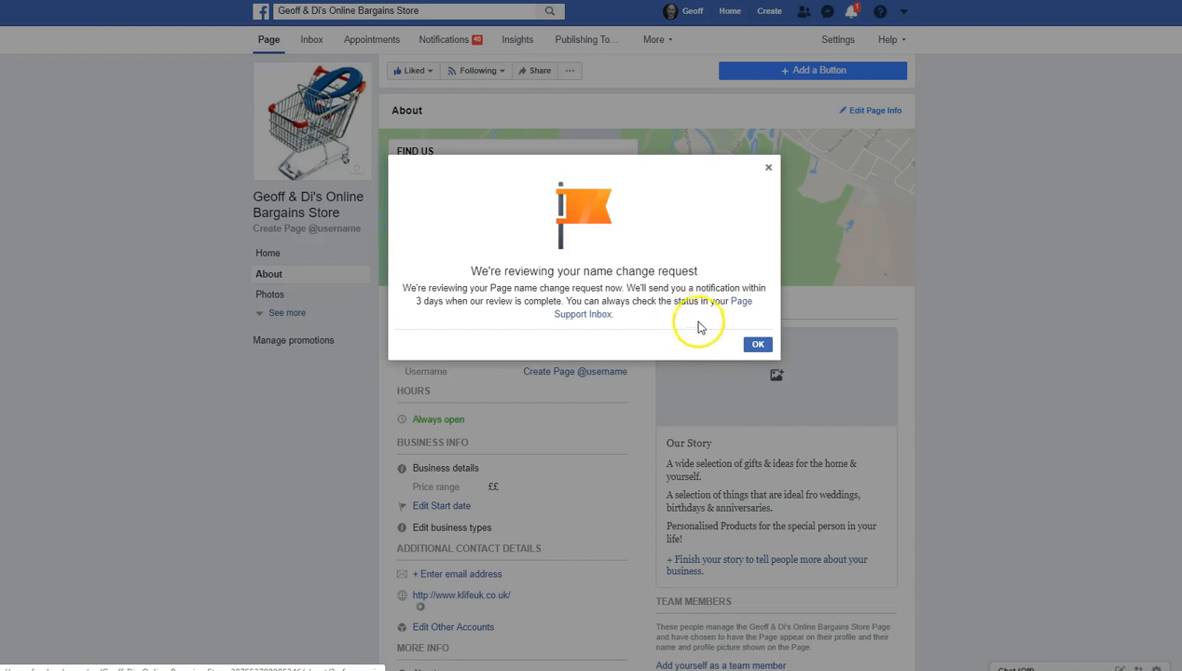
{"action": "left_click", "coordinate": [758, 344]}
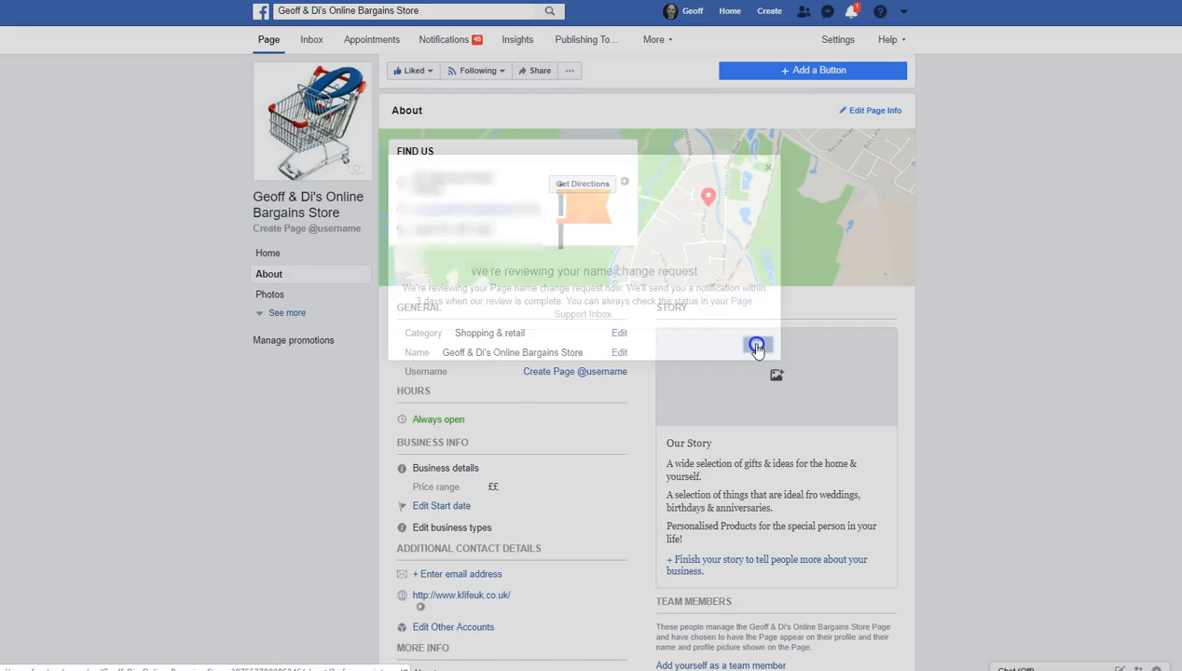
{"action": "left_click", "coordinate": [756, 345]}
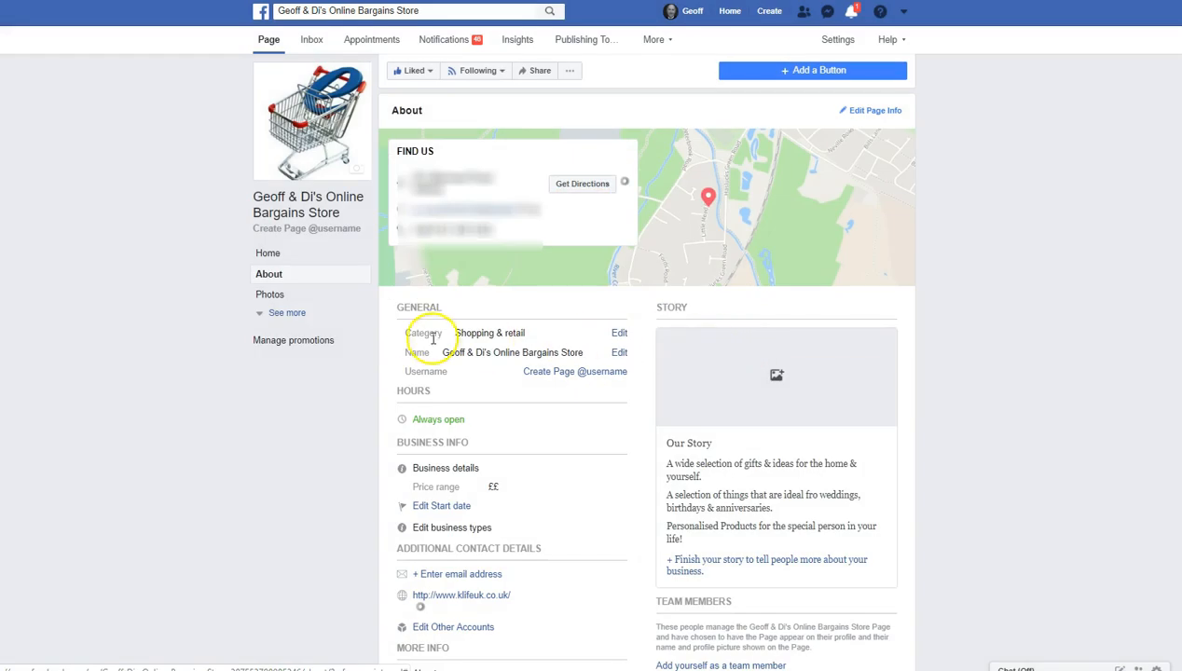